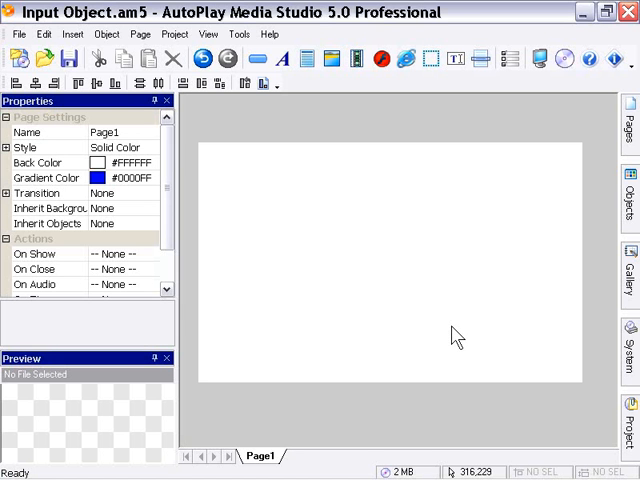
{"action": "mouse_move", "coordinate": [448, 197]}
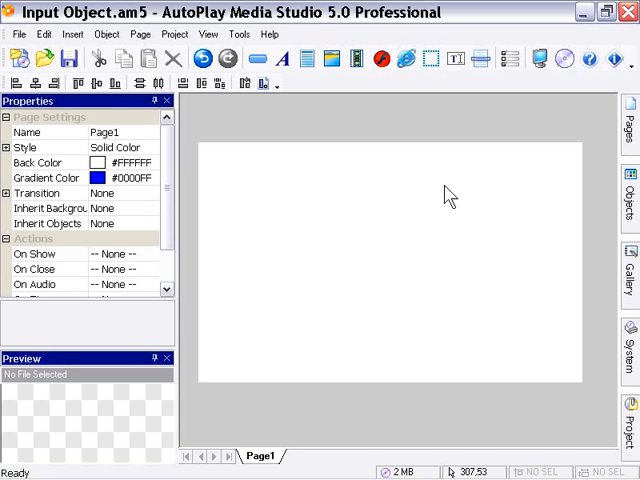
{"action": "mouse_move", "coordinate": [420, 200]}
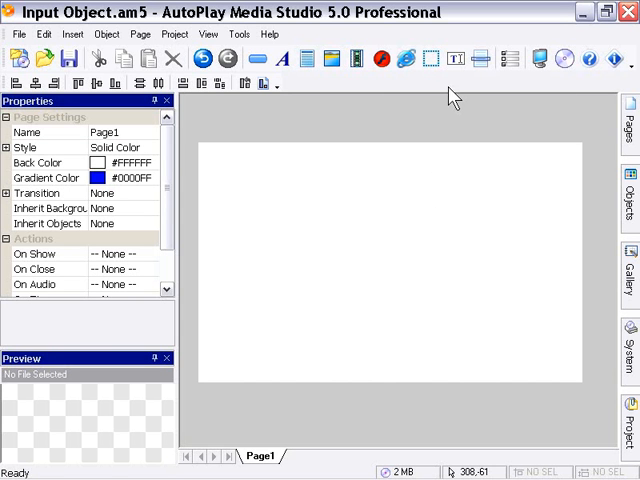
{"action": "mouse_move", "coordinate": [455, 58]}
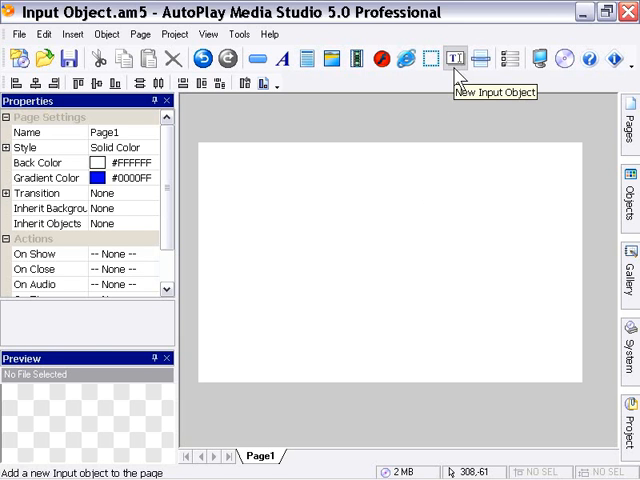
Step: Place a default-property input field at page centre, then run the preview and focus the field
{"action": "left_click", "coordinate": [455, 57]}
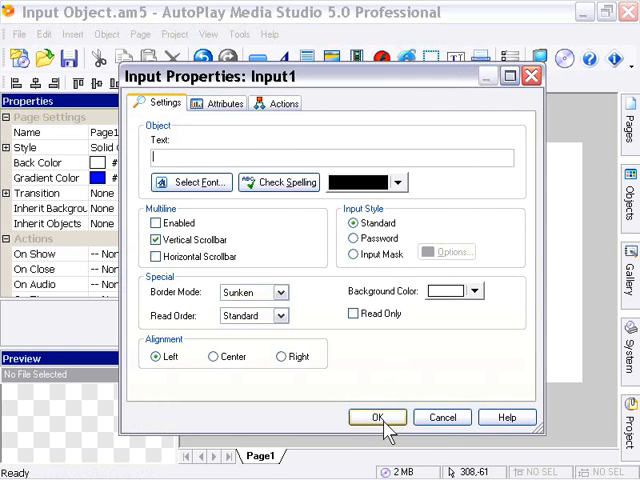
{"action": "left_click", "coordinate": [377, 417]}
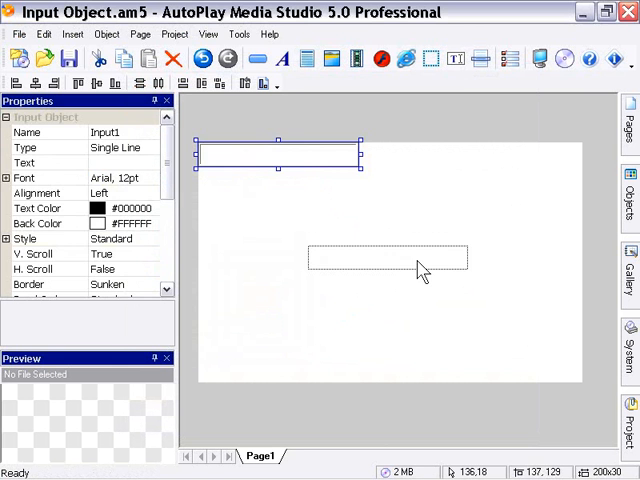
{"action": "left_click", "coordinate": [420, 220]}
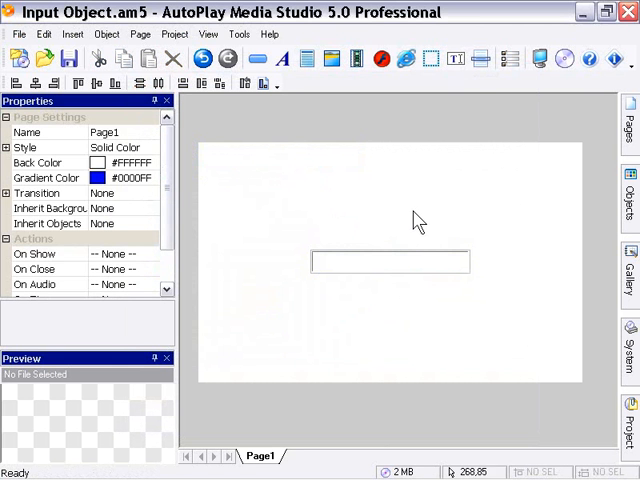
{"action": "mouse_move", "coordinate": [417, 221]}
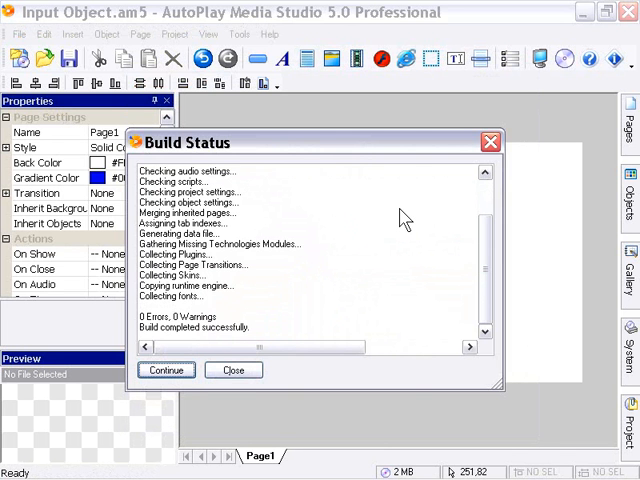
{"action": "left_click", "coordinate": [233, 370]}
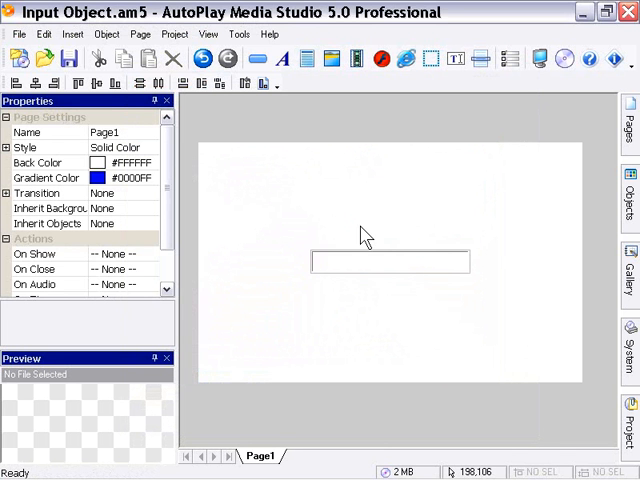
{"action": "double_click", "coordinate": [390, 262]}
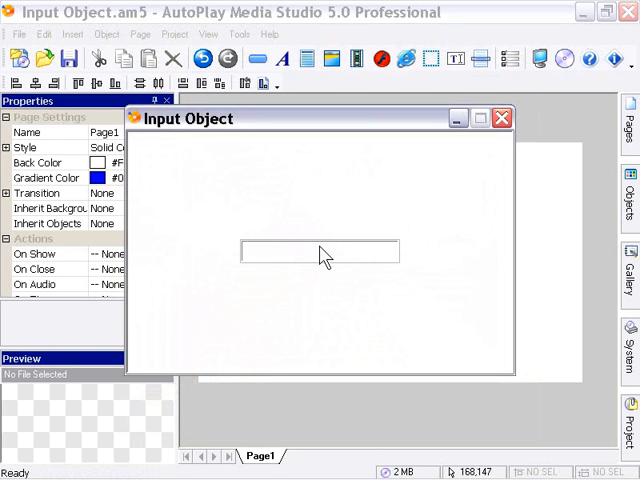
{"action": "type", "text": "my text he"}
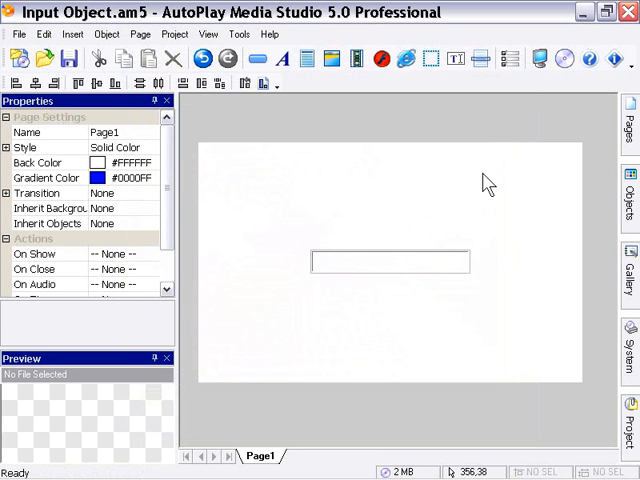
{"action": "mouse_move", "coordinate": [473, 233]}
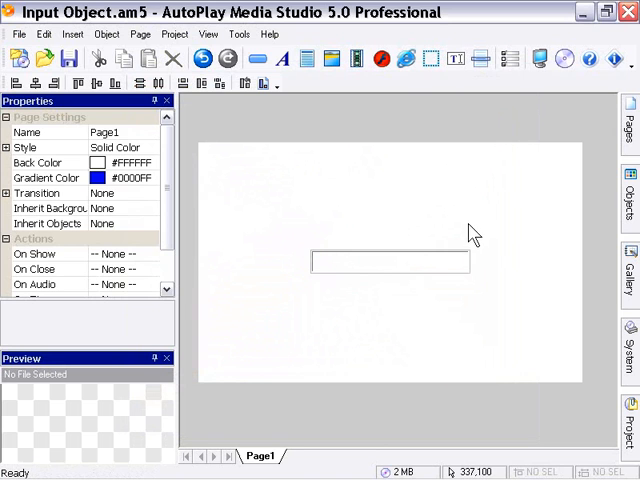